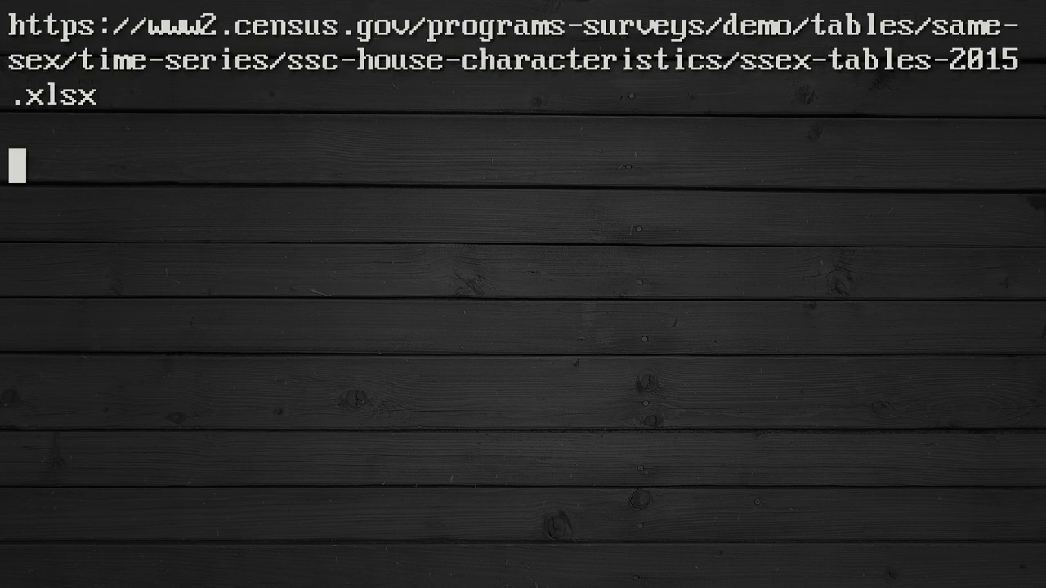
{"action": "type", "text": "opposite-sex couples x2:"}
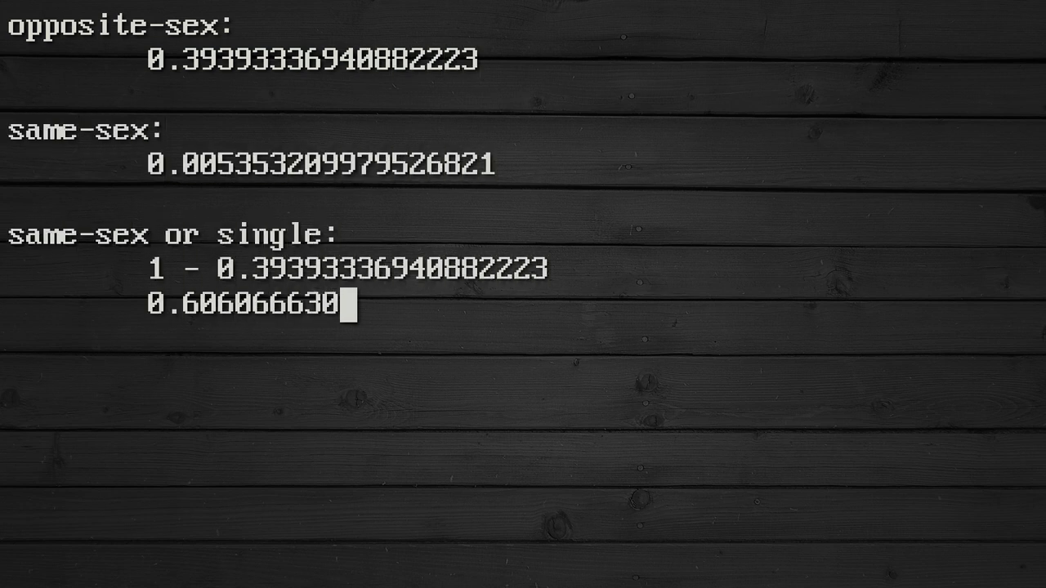
{"action": "type", "text": "5911777"}
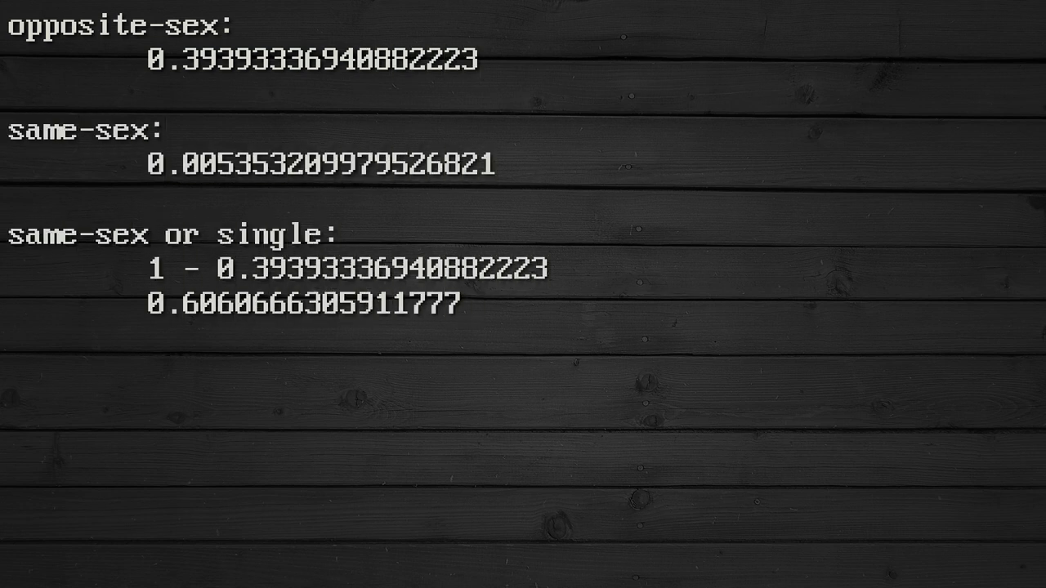